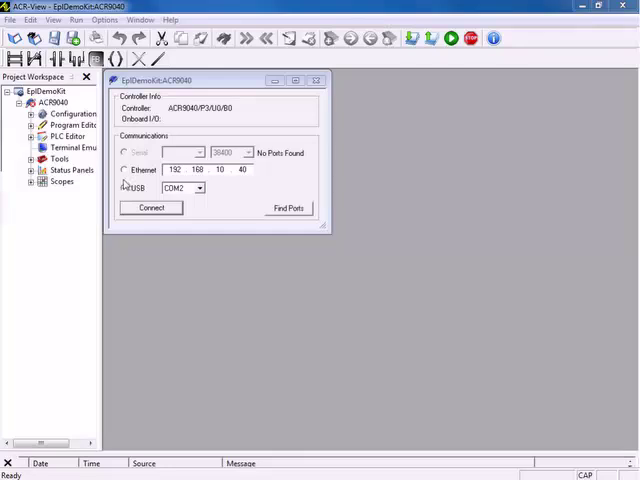
Choose USB communication for the ACR9040 and open oscilloscope Scope4.
left_click(33, 158)
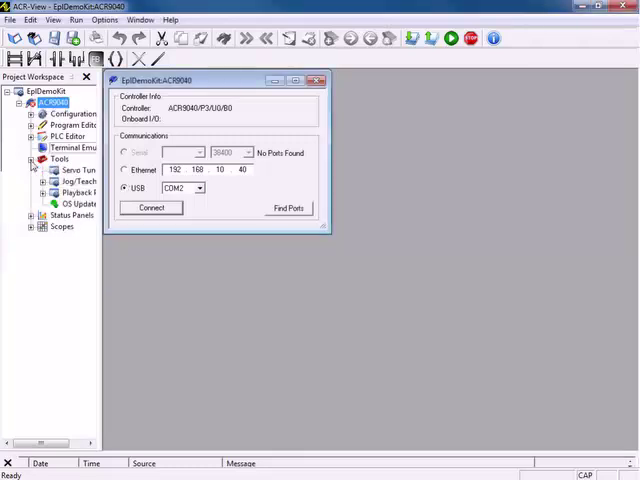
left_click(78, 170)
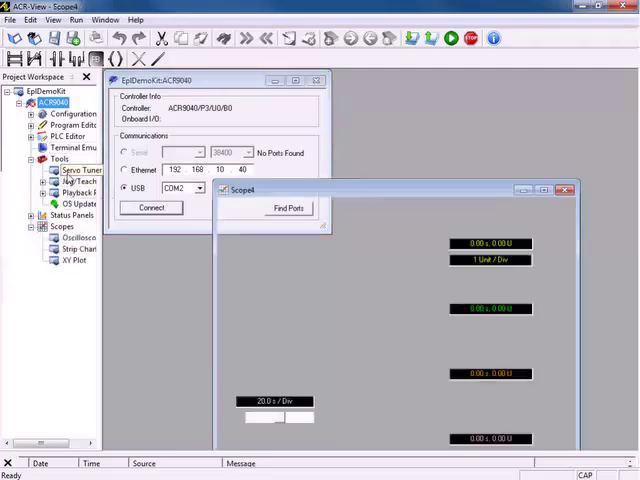
Open the Servo Tuner for axis 0 and connect to the controller.
left_click(80, 170)
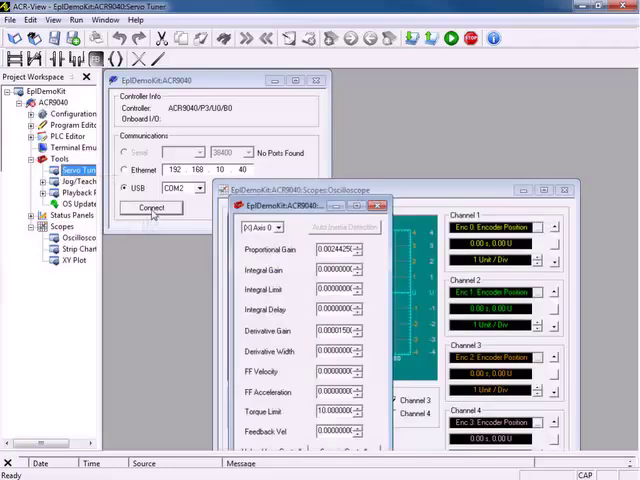
left_click(151, 208)
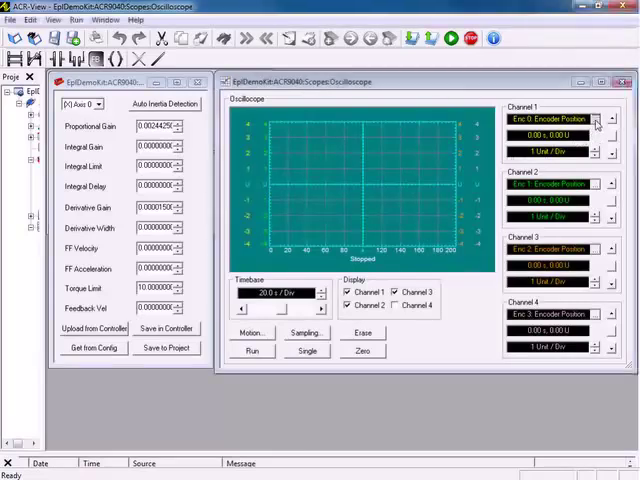
Assign Axis 0 Secondary Setpoint from Position Parameters as channel 1's source.
left_click(611, 119)
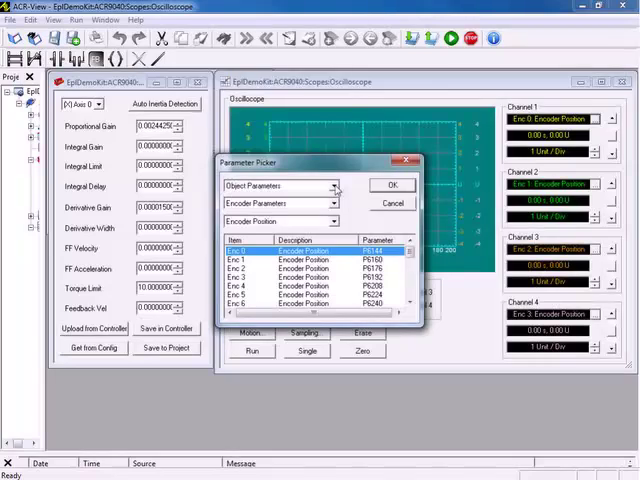
left_click(330, 185)
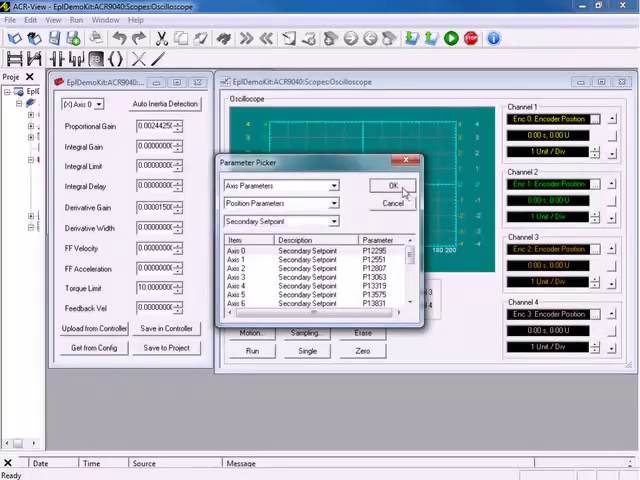
left_click(393, 185)
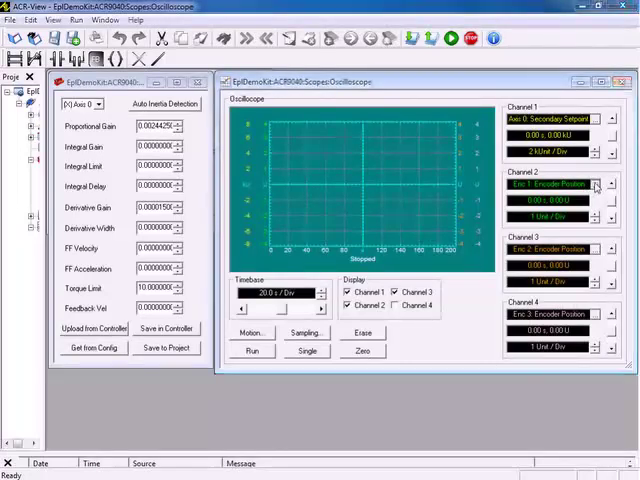
Assign Axis 0 Actual Position from Position Parameters as channel 2's source.
left_click(595, 185)
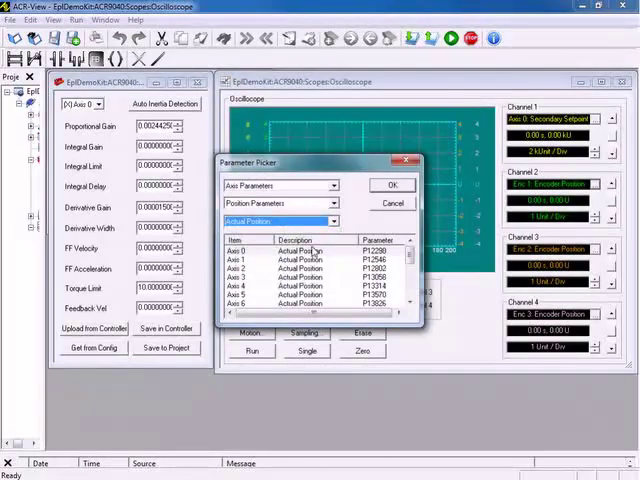
left_click(392, 185)
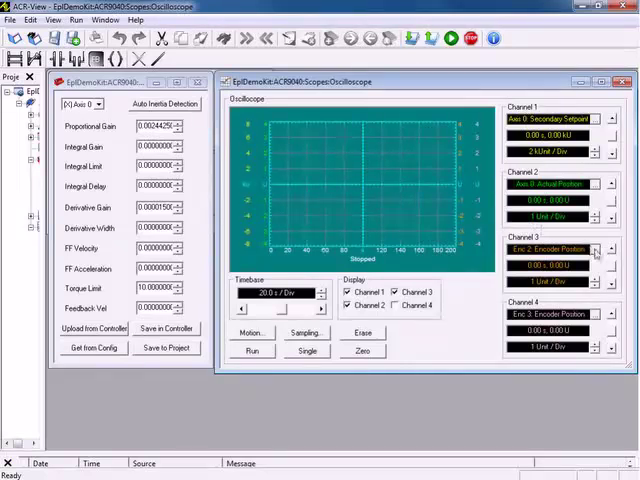
Assign Axis 0 Following Error from Position Parameters as channel 3's source.
left_click(595, 250)
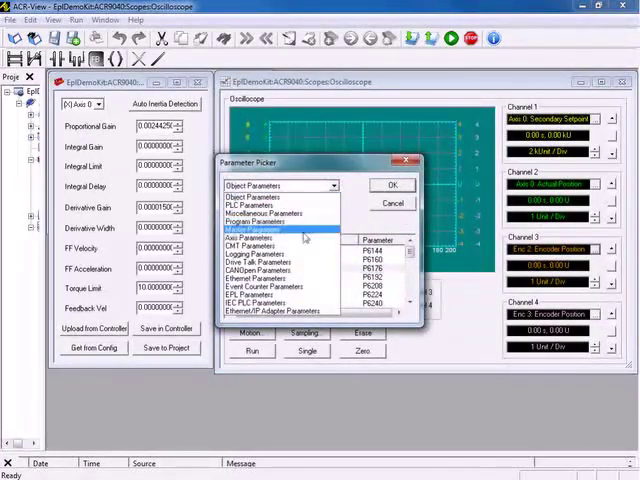
left_click(285, 238)
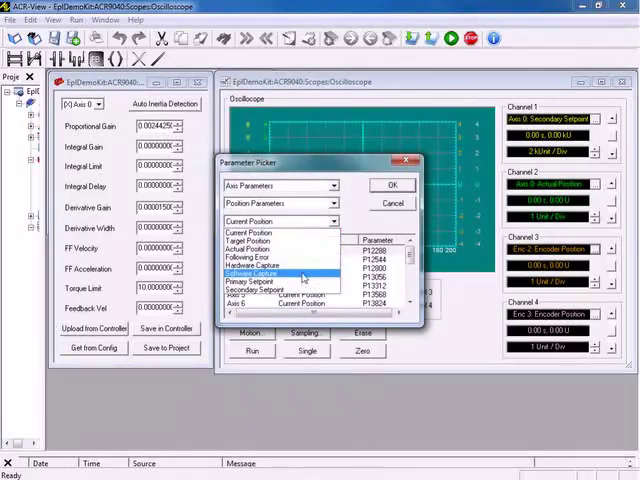
left_click(263, 275)
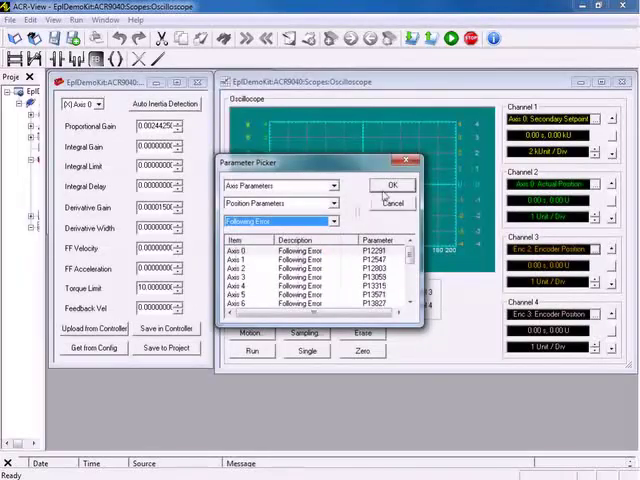
left_click(393, 184)
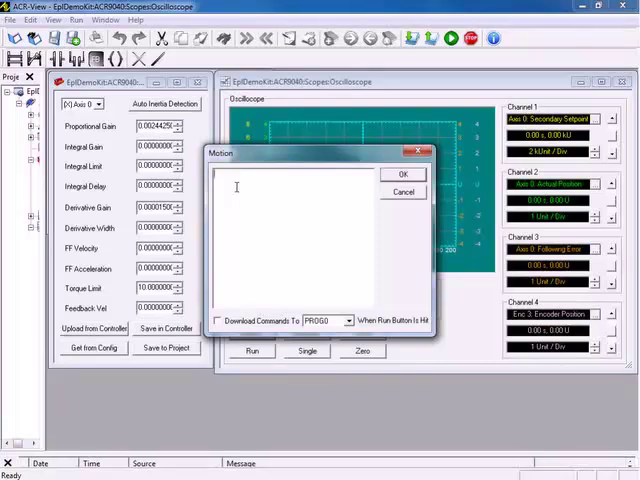
Enter the test-move script (RES, ACC/DEC/STP 1000, VEL 10, DWL) and enable download to PROG0.
type("RES X")
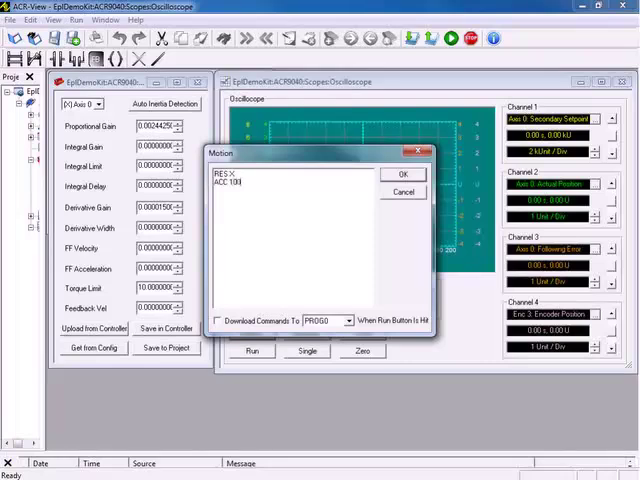
type("0")
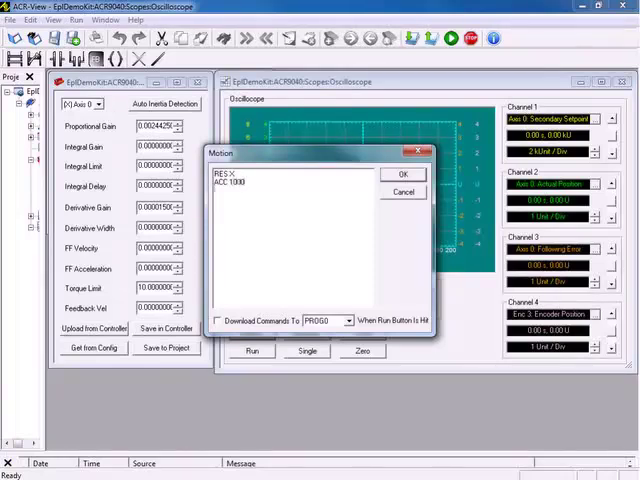
type("DEC 1")
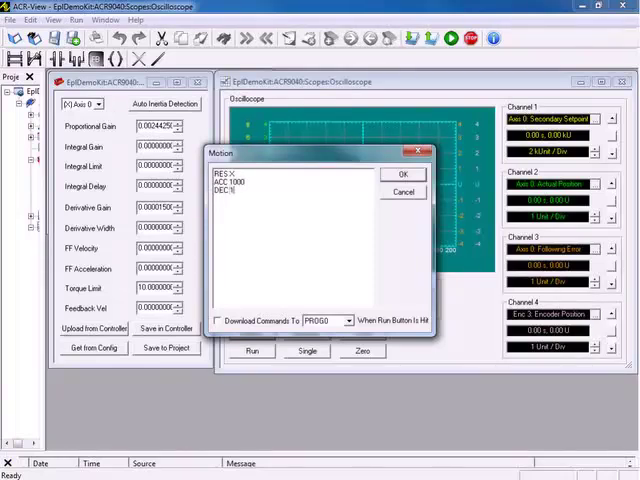
type("0000")
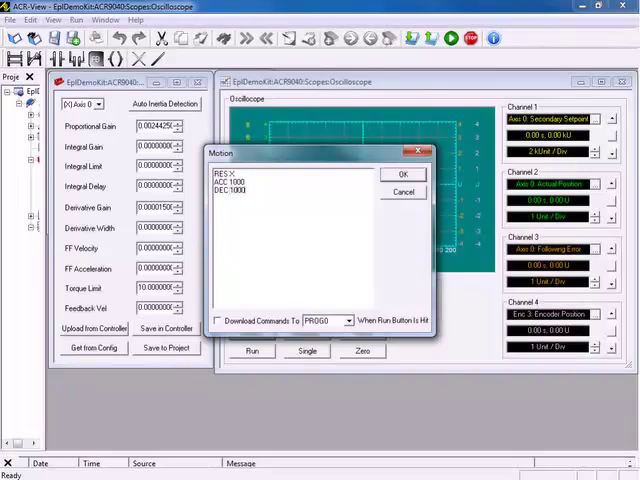
type("STP")
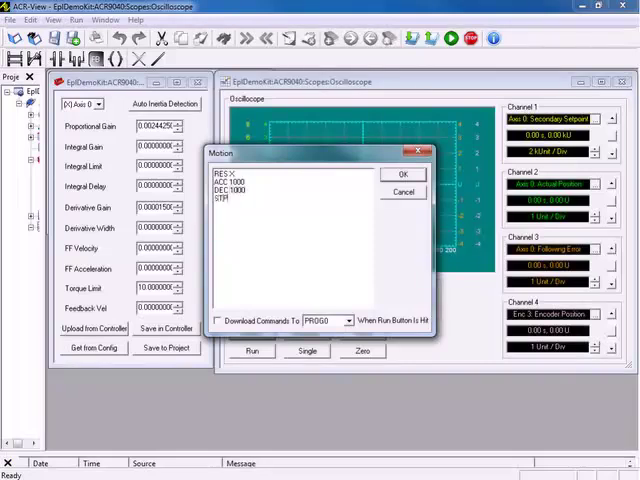
type("1000")
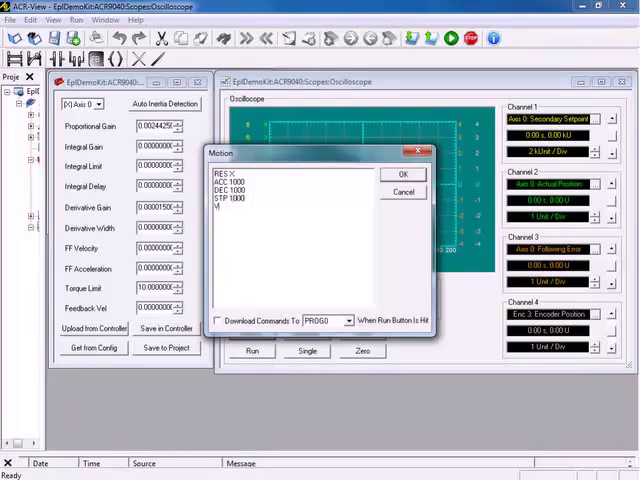
type("VEL 10")
type("X1")
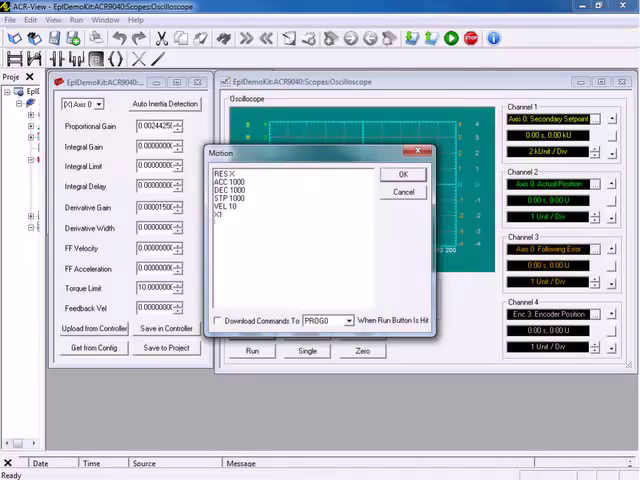
type("DWL1")
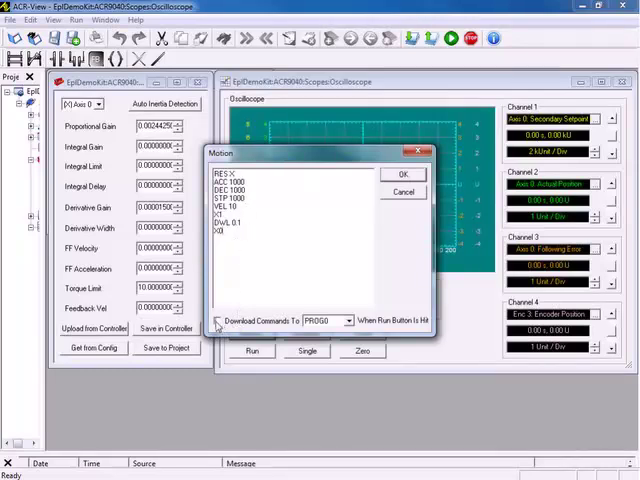
left_click(218, 320)
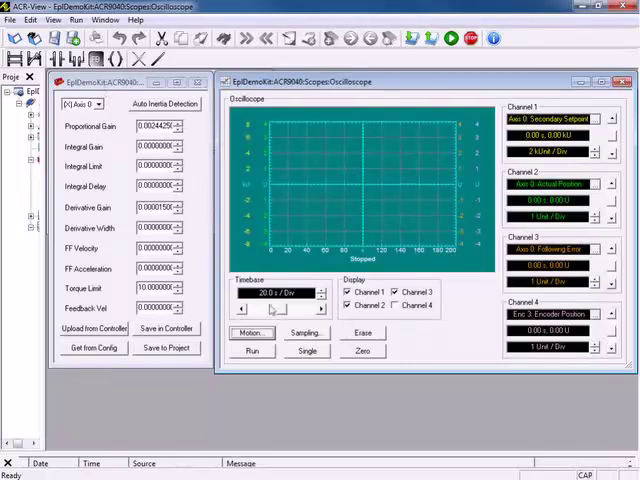
In the Sampling settings, choose onboard sampling at the Servo Period rate.
left_click(304, 332)
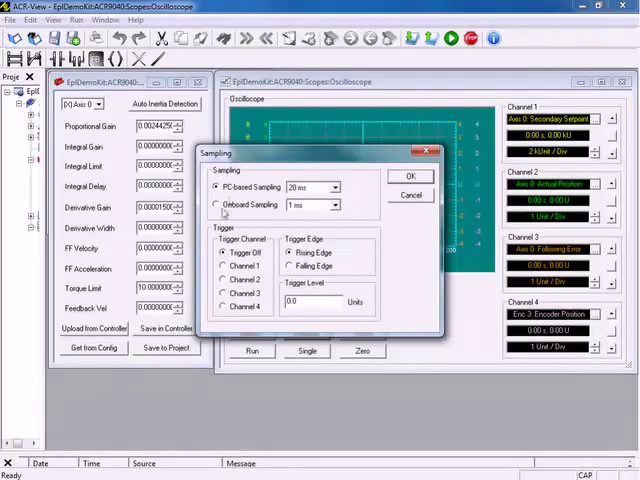
left_click(216, 205)
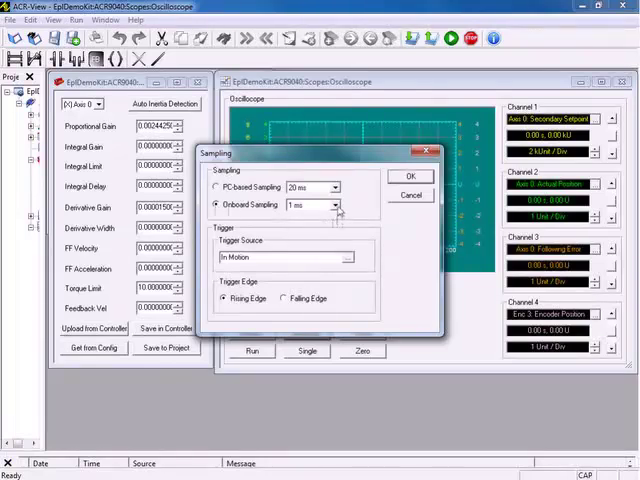
left_click(337, 205)
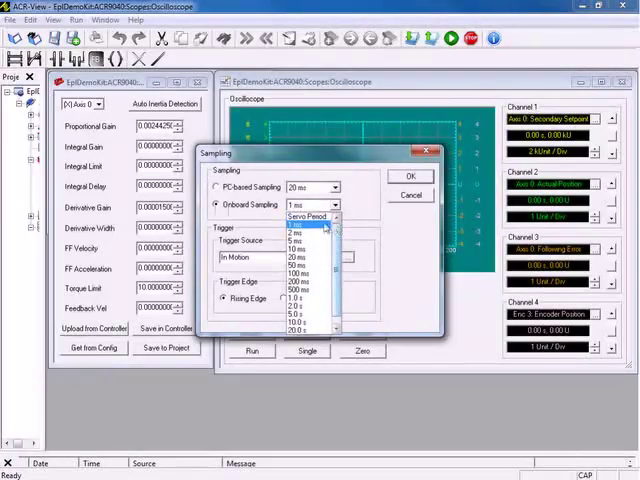
left_click(310, 217)
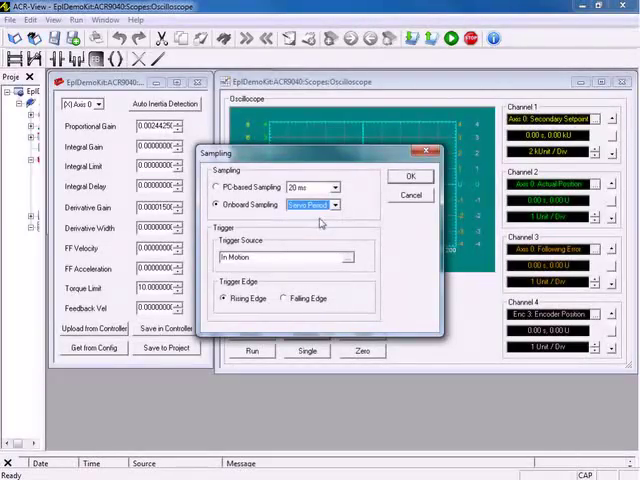
mouse_move(256, 270)
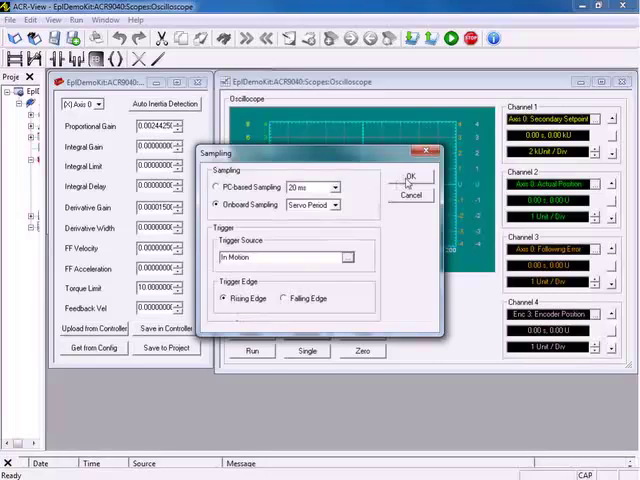
Confirm the Sampling dialog and step the oscilloscope timebase to 20 ms per division.
left_click(410, 178)
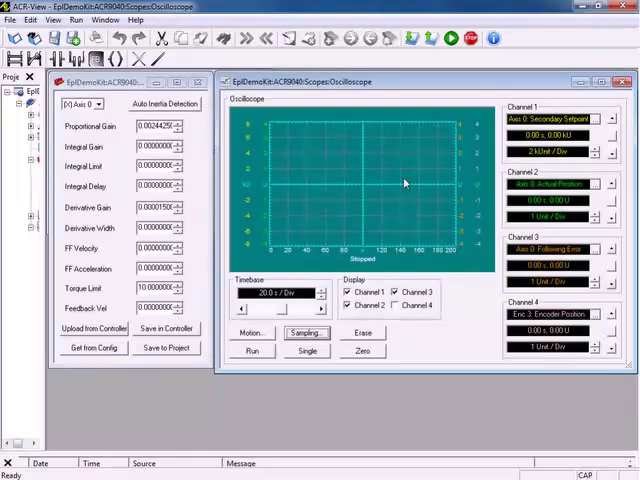
mouse_move(400, 184)
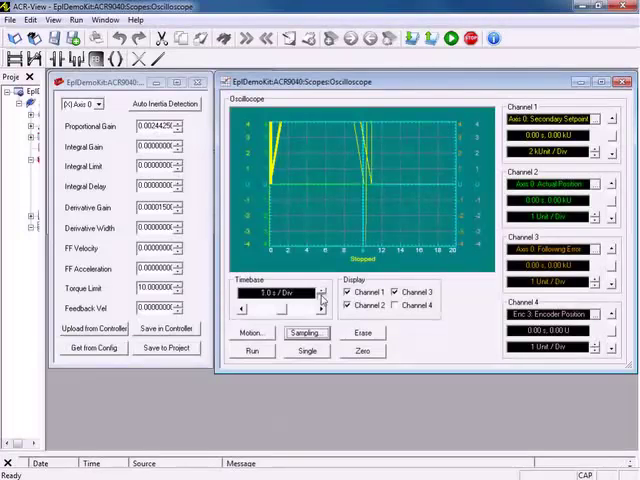
left_click(321, 296)
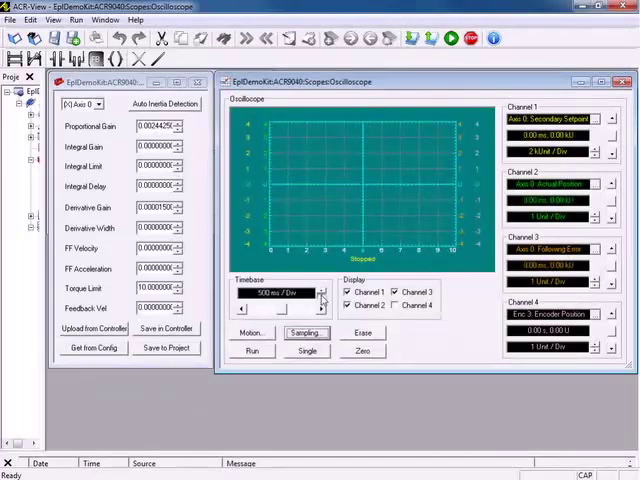
left_click(321, 300)
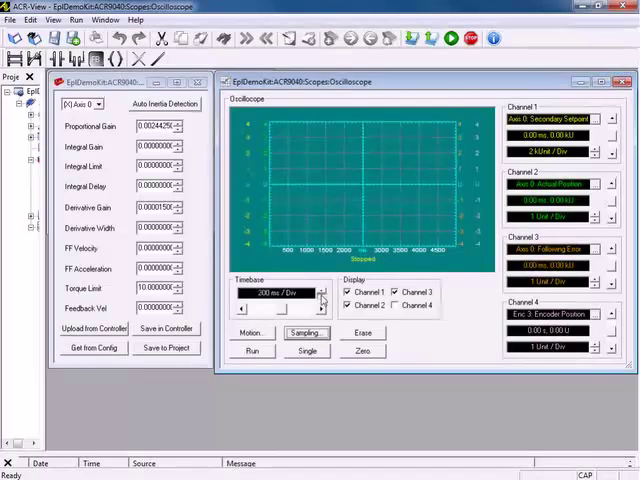
left_click(322, 304)
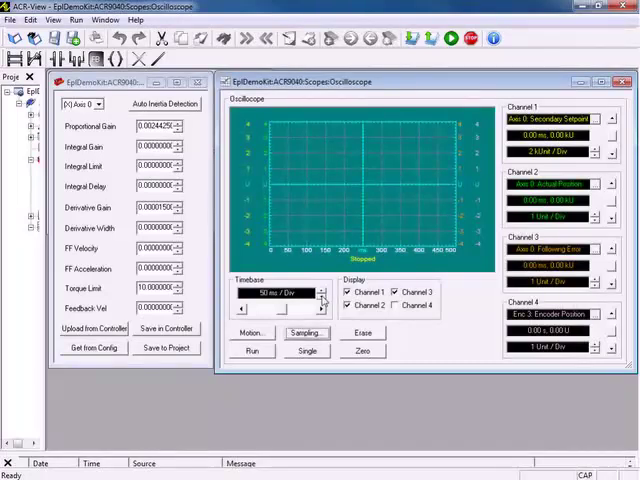
left_click(322, 299)
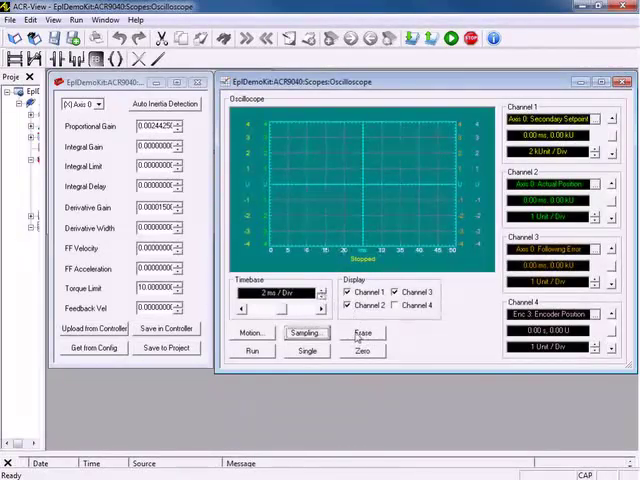
left_click(322, 297)
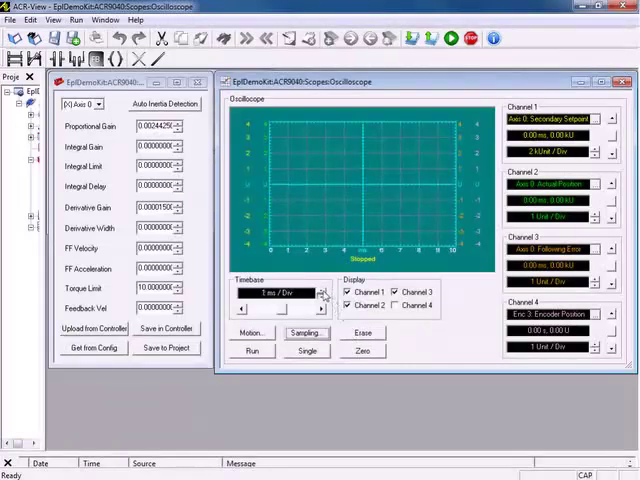
left_click(323, 297)
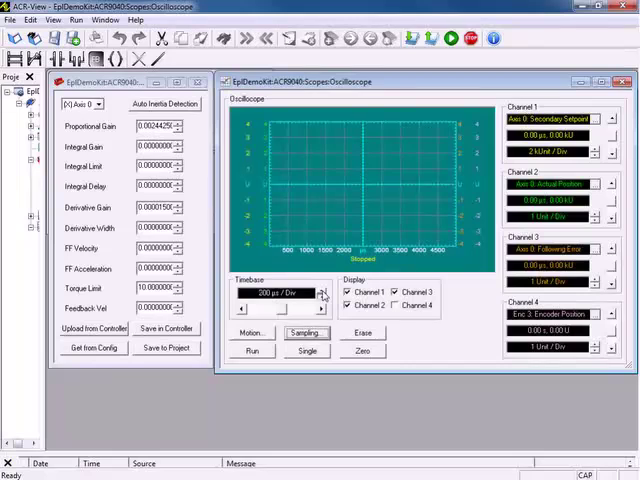
left_click(322, 297)
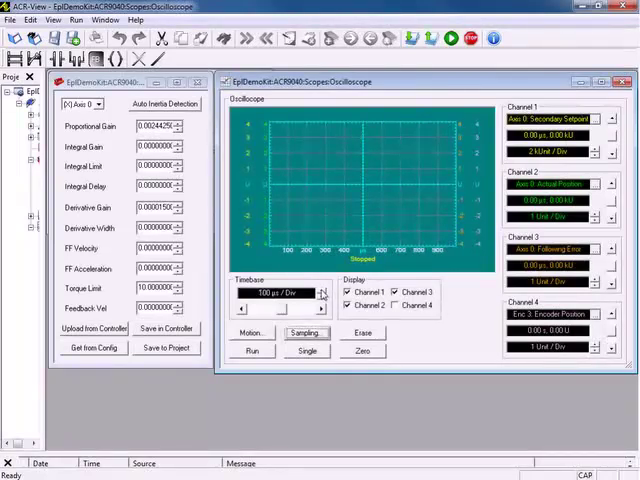
left_click(322, 287)
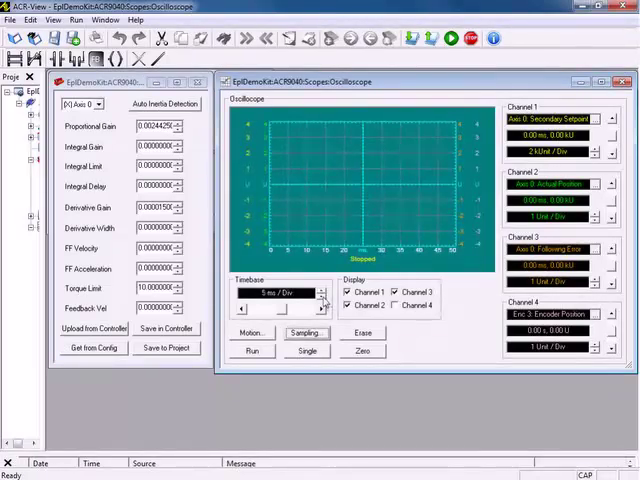
left_click(322, 293)
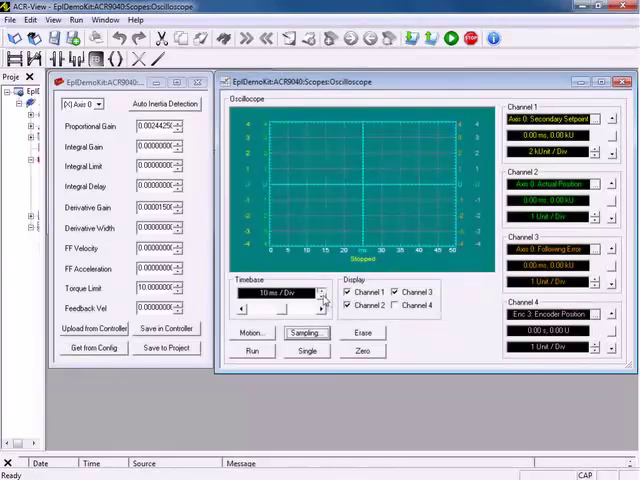
left_click(322, 302)
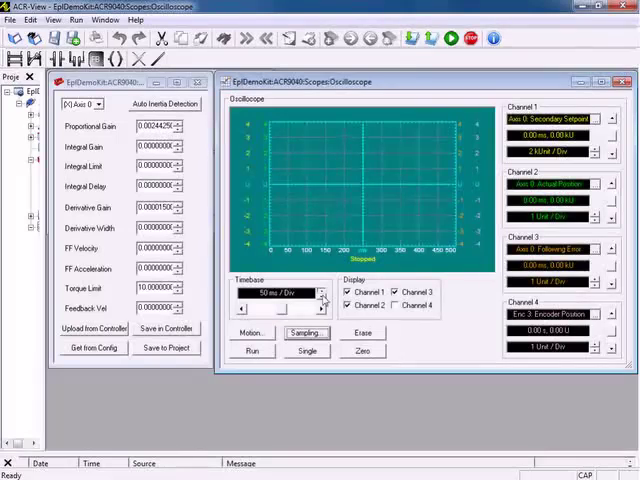
left_click(322, 299)
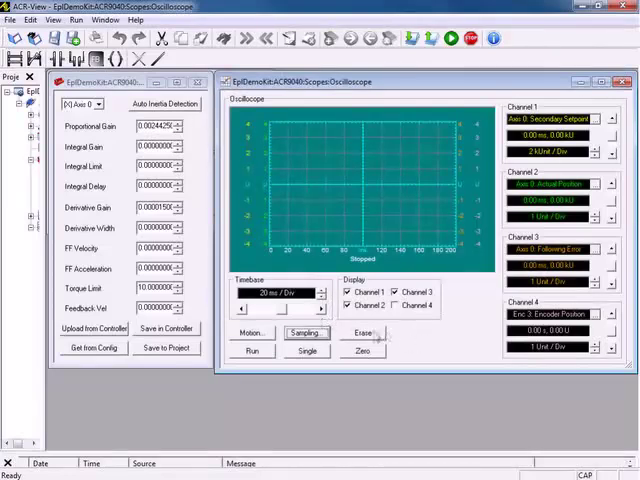
left_click(363, 332)
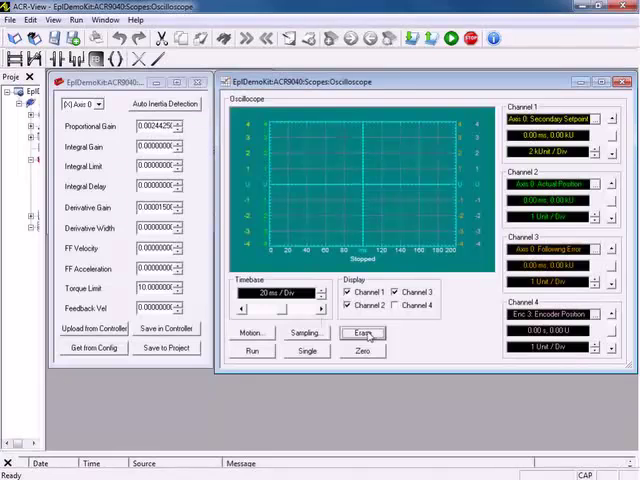
left_click(363, 333)
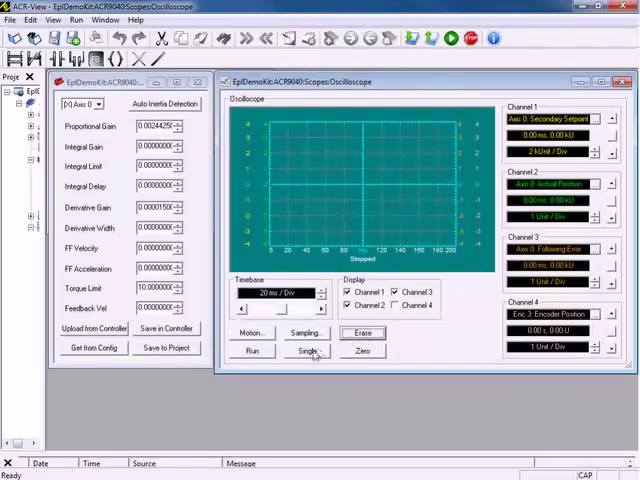
left_click(307, 351)
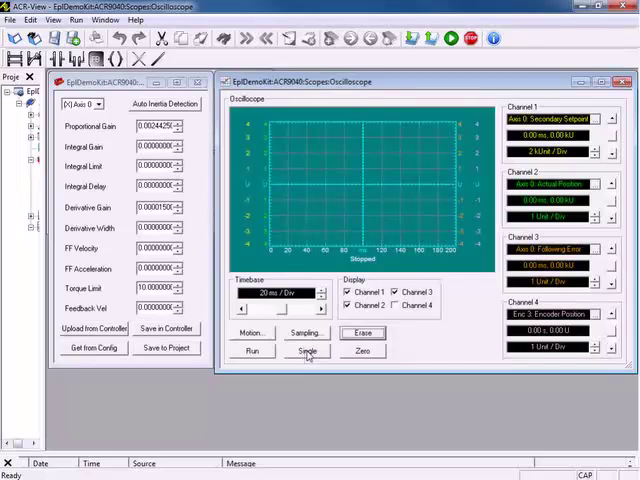
left_click(307, 350)
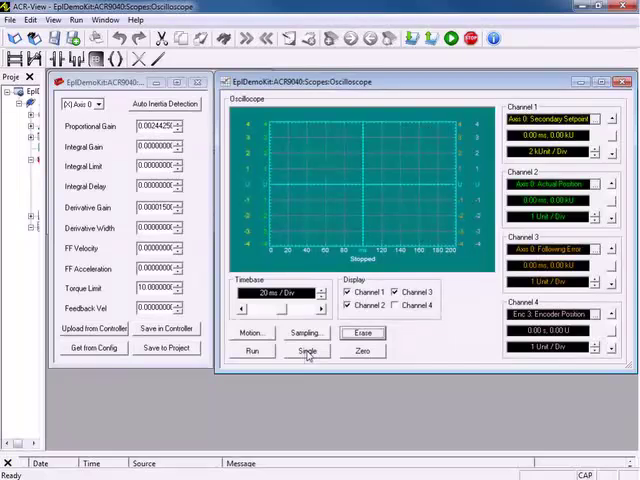
left_click(307, 351)
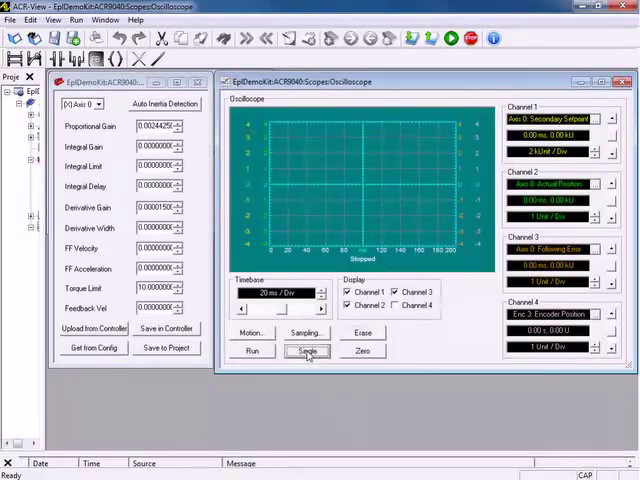
left_click(307, 350)
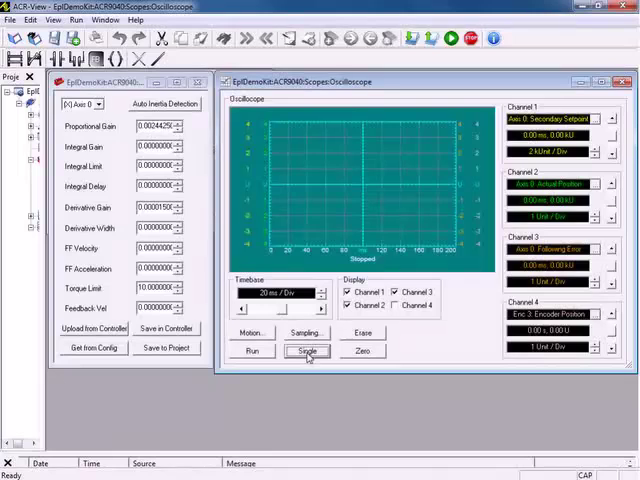
Run a single-shot capture of the setpoint, position and following error traces.
left_click(307, 351)
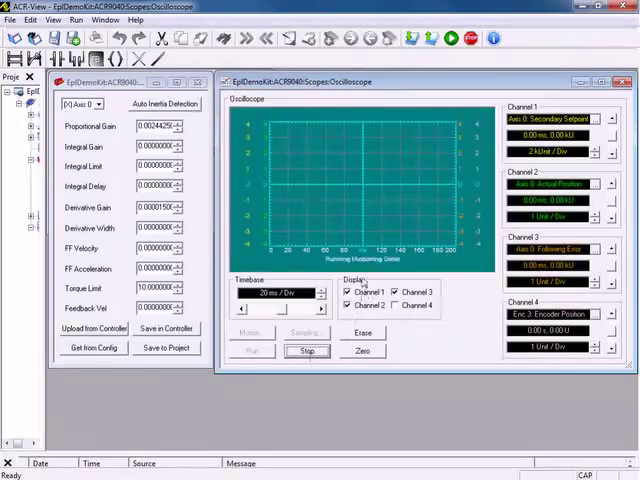
left_click(307, 350)
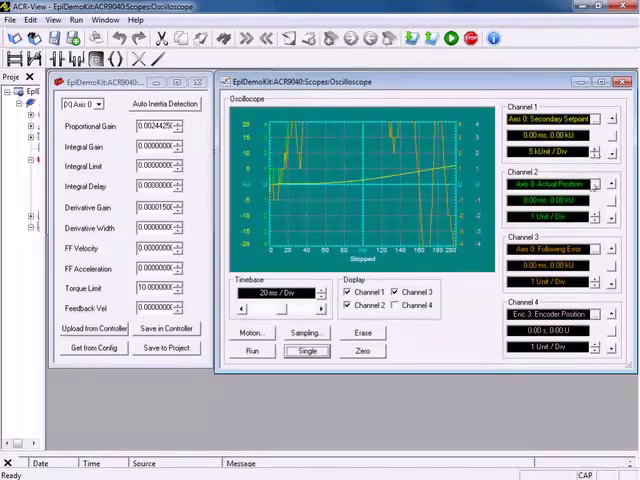
Change the channel 2 actual-position scale and widen the oscilloscope timebase.
left_click(595, 217)
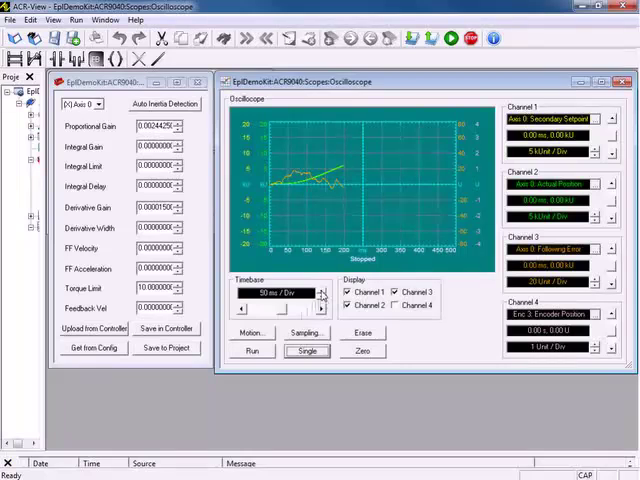
left_click(320, 288)
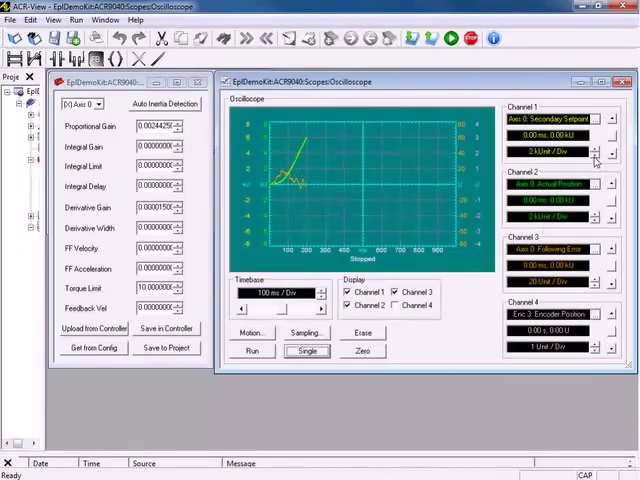
Erase the scope, take a single-shot capture of the move, and shorten the timebase.
left_click(307, 350)
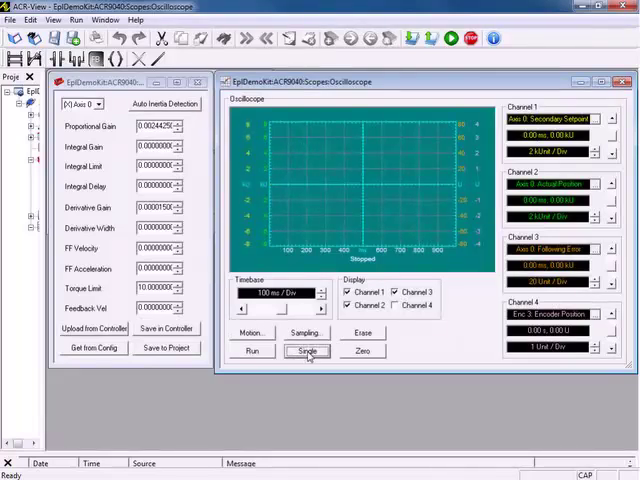
left_click(307, 350)
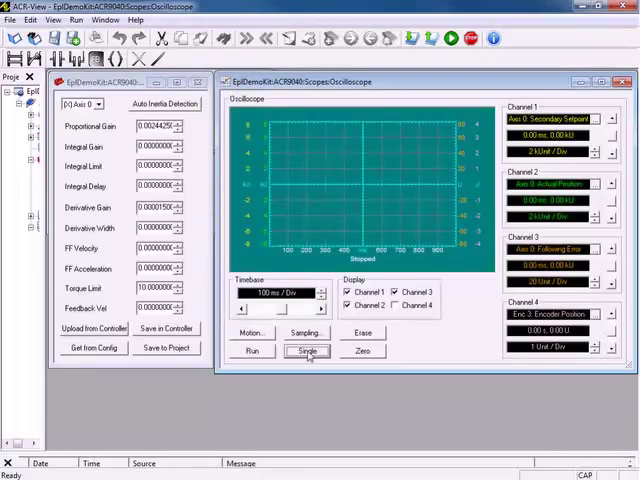
left_click(306, 351)
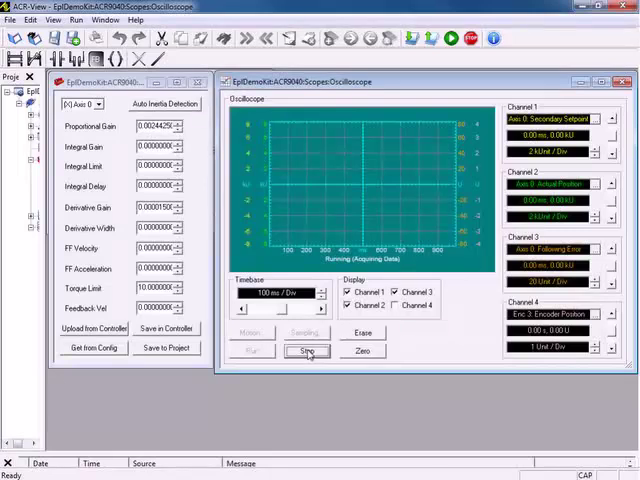
left_click(307, 351)
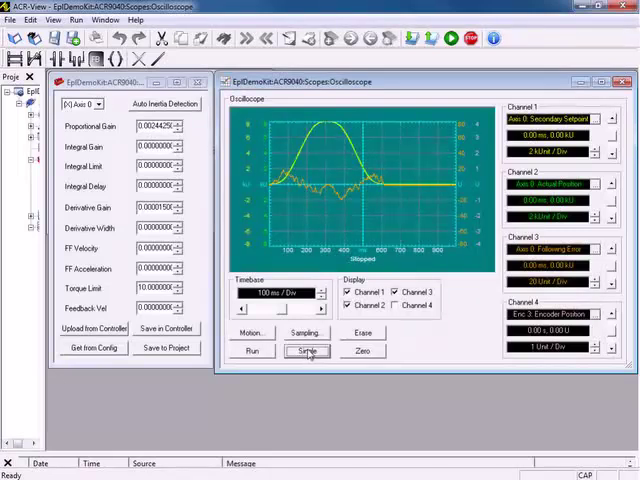
left_click(307, 351)
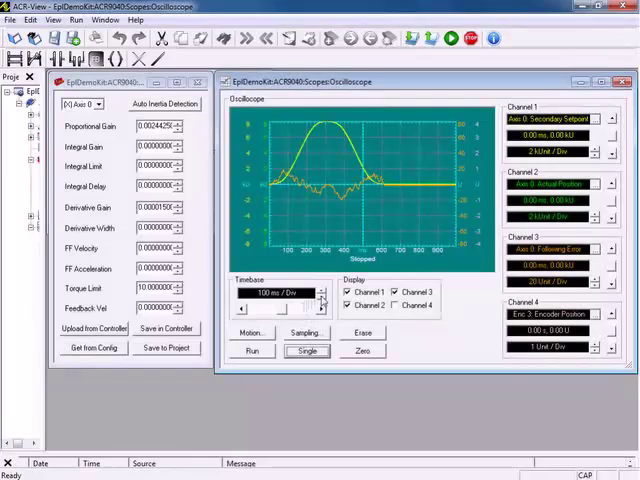
left_click(322, 308)
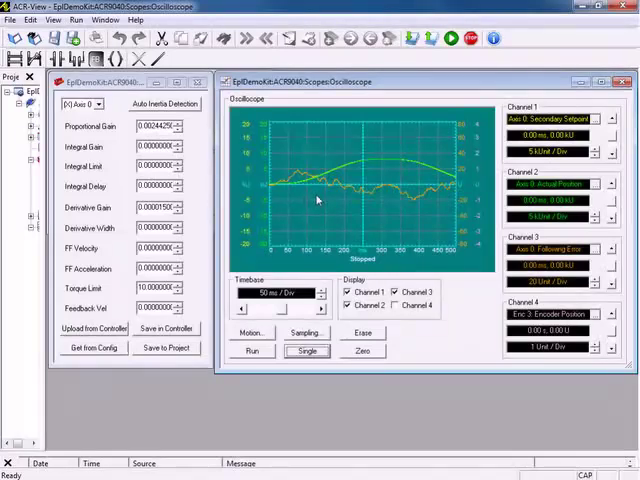
mouse_move(210, 275)
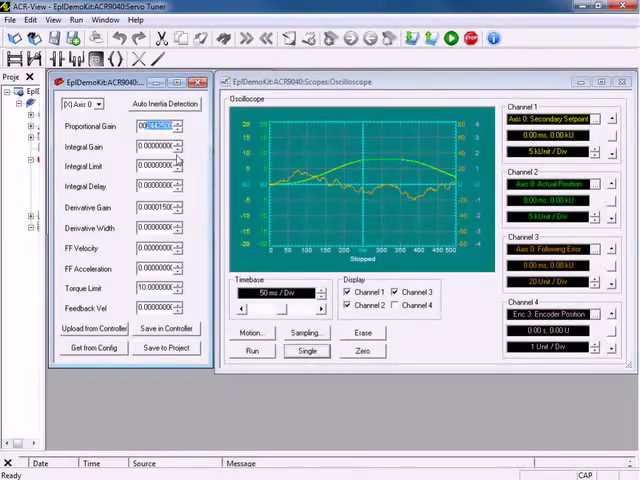
Enter the raised derivative gain value (005) and commit the new gains in the Servo Tuner.
type("005")
left_click(157, 207)
type("00003")
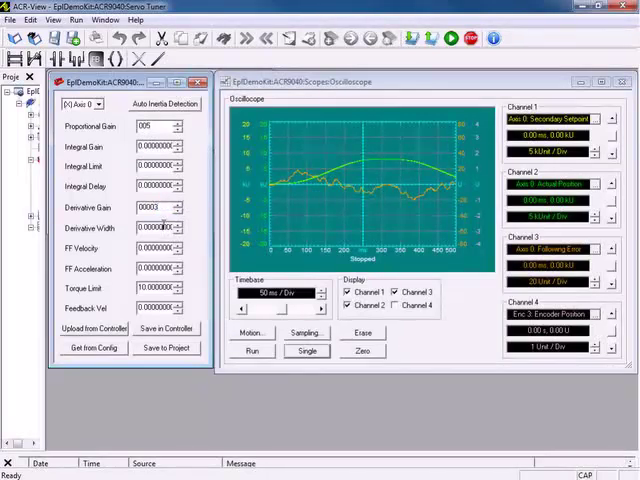
left_click(307, 351)
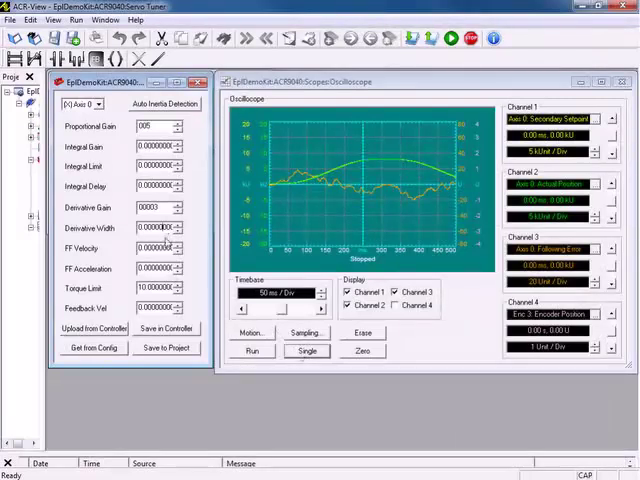
left_click(307, 351)
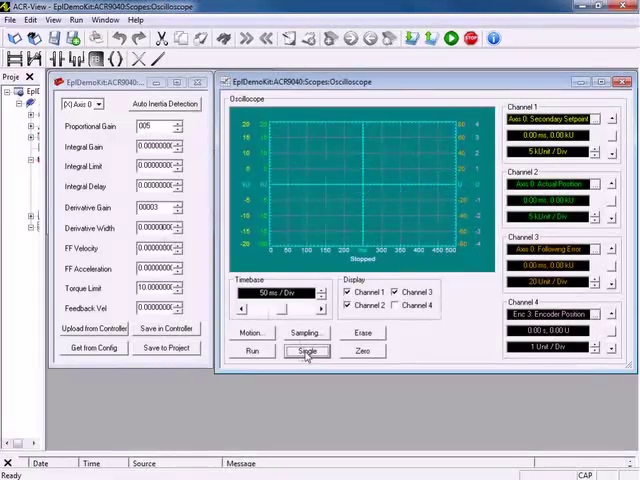
Erase the old traces and arm a single-shot capture of the move with the new gains.
left_click(307, 351)
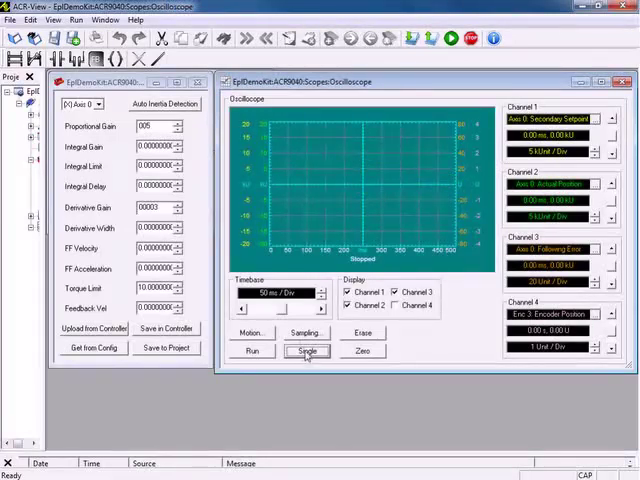
left_click(307, 351)
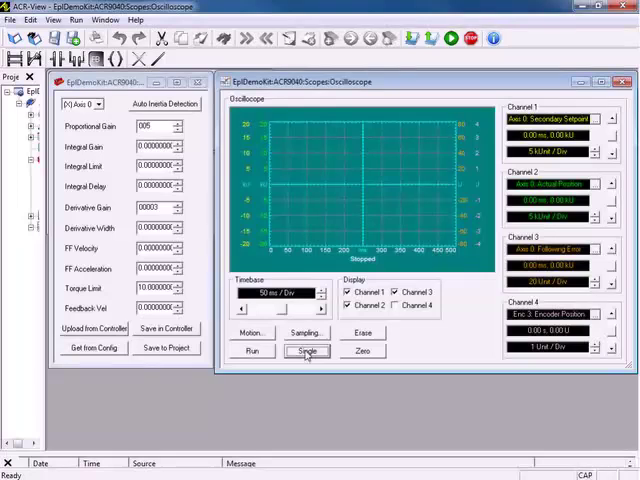
left_click(307, 351)
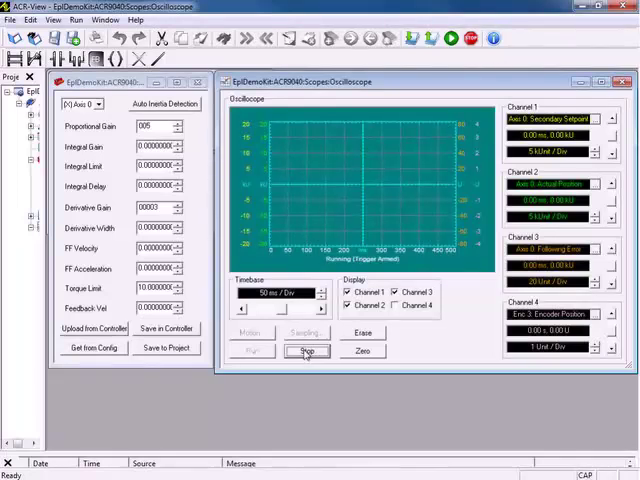
left_click(307, 351)
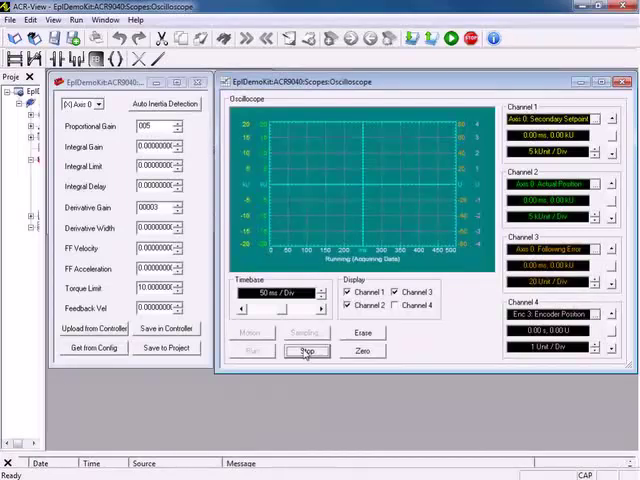
left_click(307, 351)
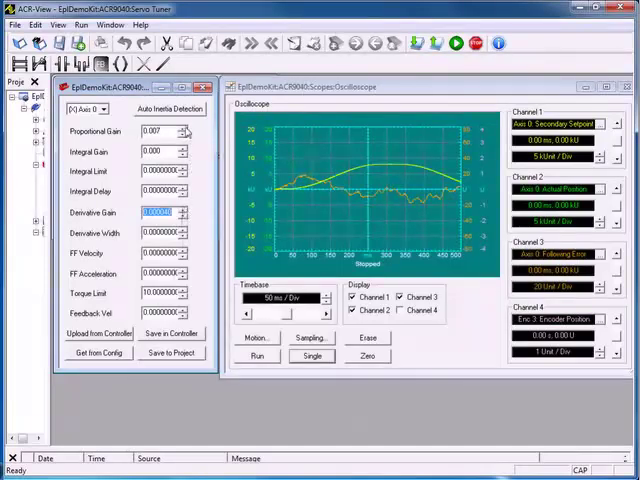
Commit proportional gain 0.007 and capture another single-shot run with the updated gains.
left_click(155, 131)
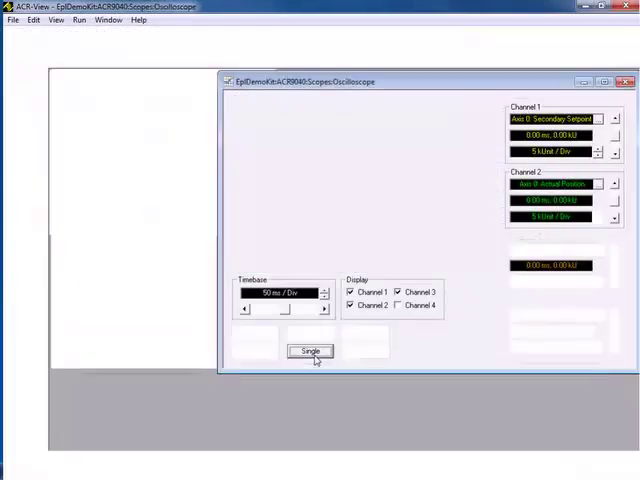
left_click(311, 351)
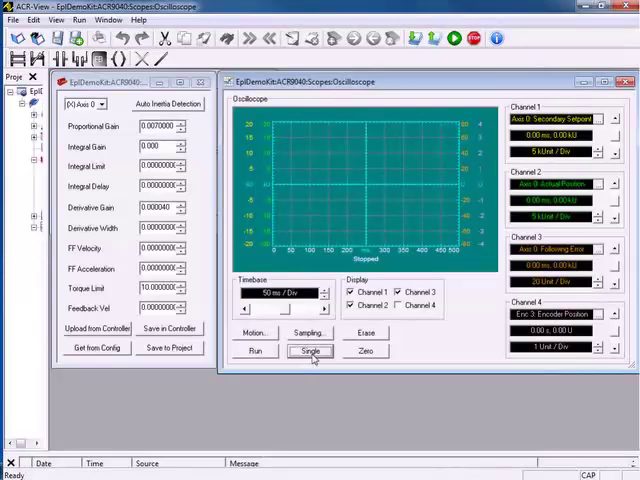
left_click(310, 351)
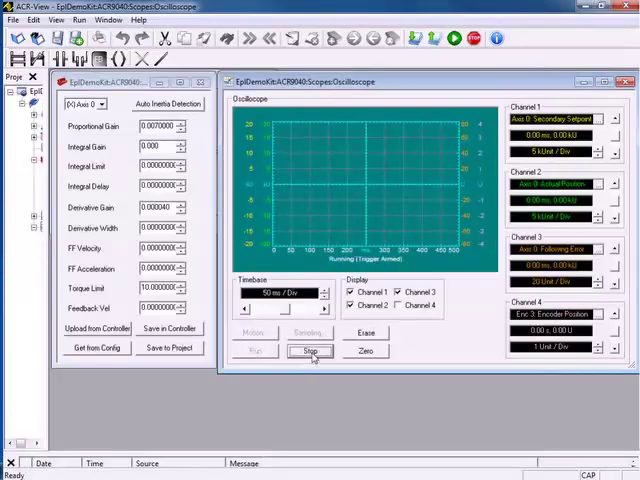
left_click(310, 351)
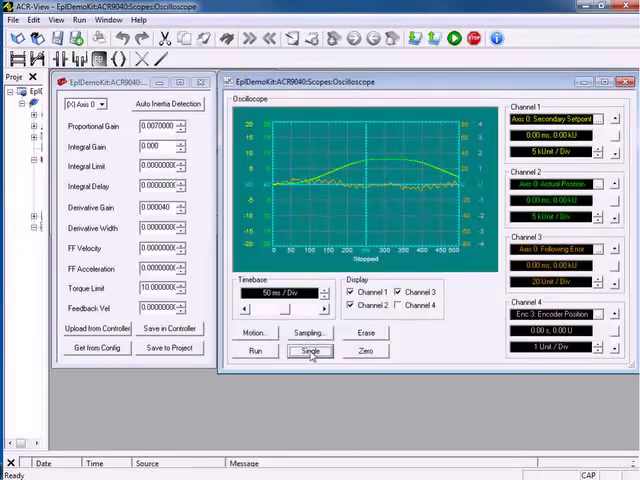
left_click(310, 351)
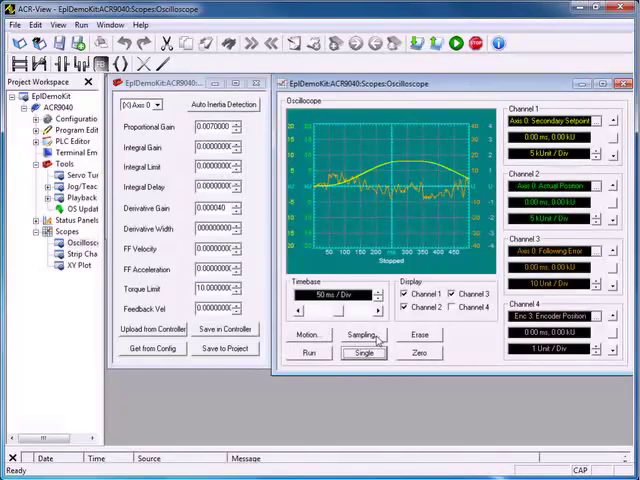
Reopen the oscilloscope Sampling settings dialog.
left_click(363, 334)
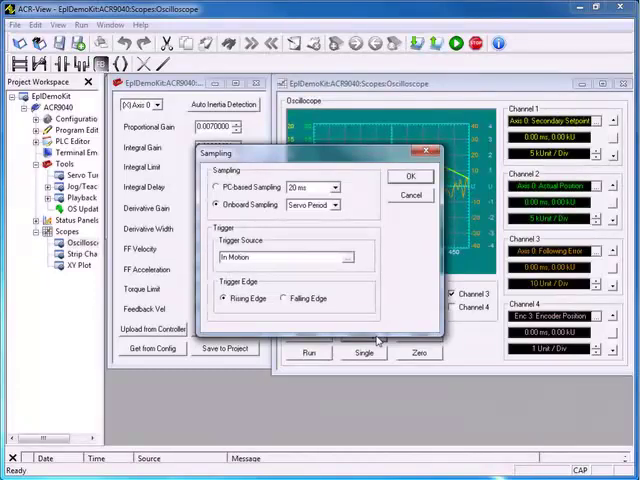
left_click(410, 176)
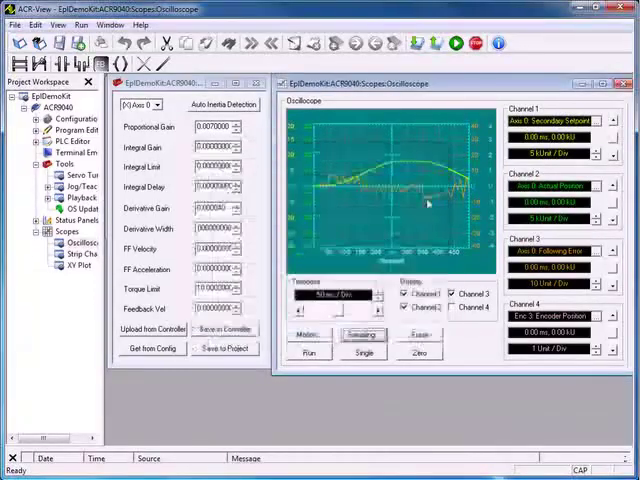